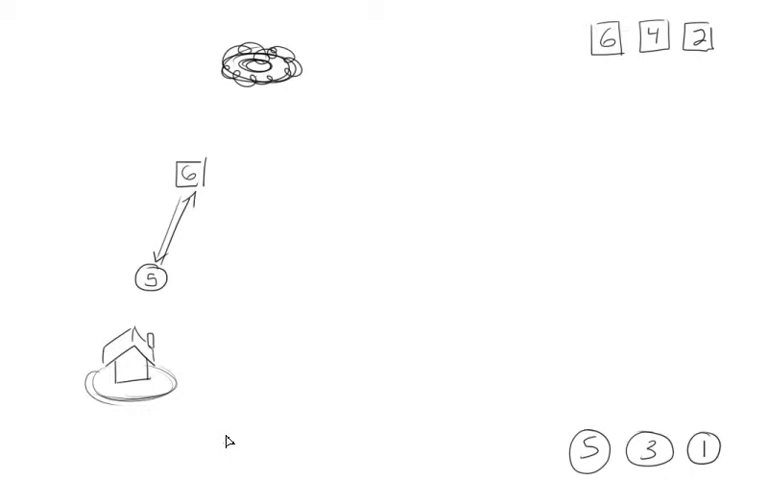
{"action": "mouse_move", "coordinate": [260, 356]}
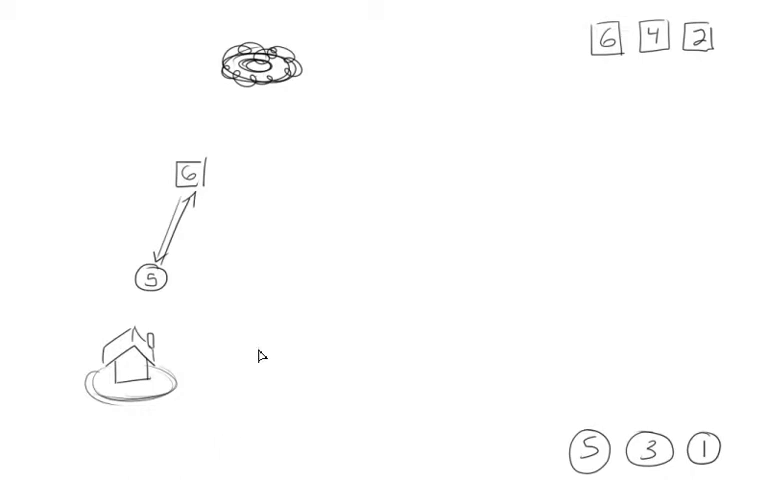
{"action": "mouse_move", "coordinate": [312, 188]}
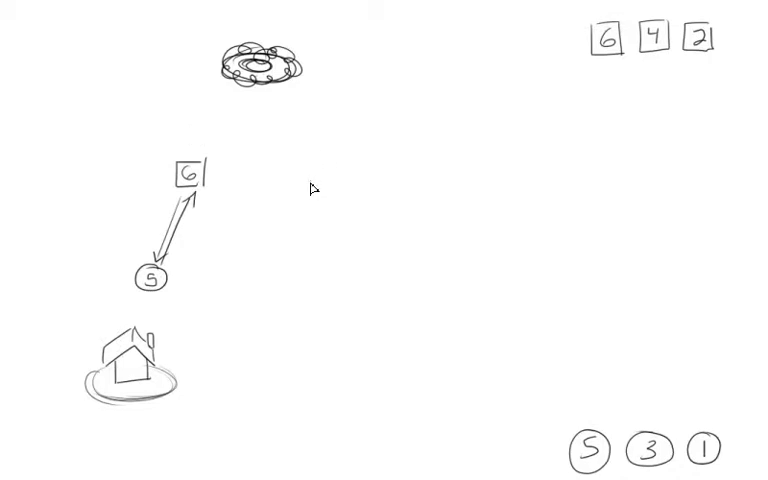
{"action": "mouse_move", "coordinate": [374, 146]}
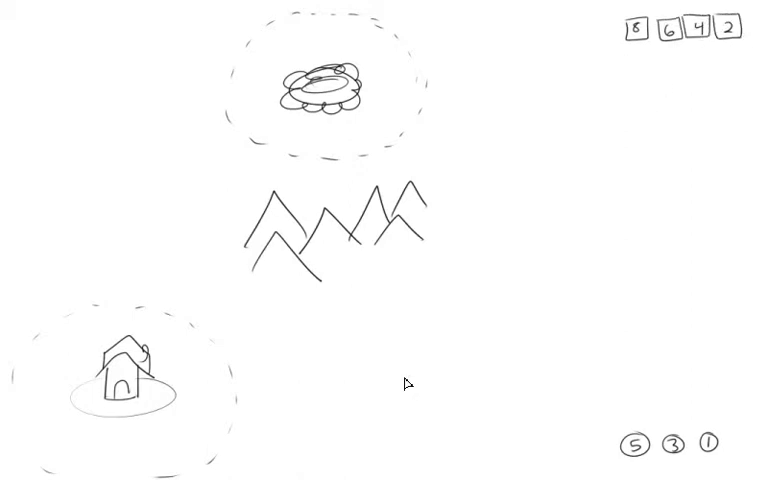
{"action": "mouse_move", "coordinate": [478, 28]}
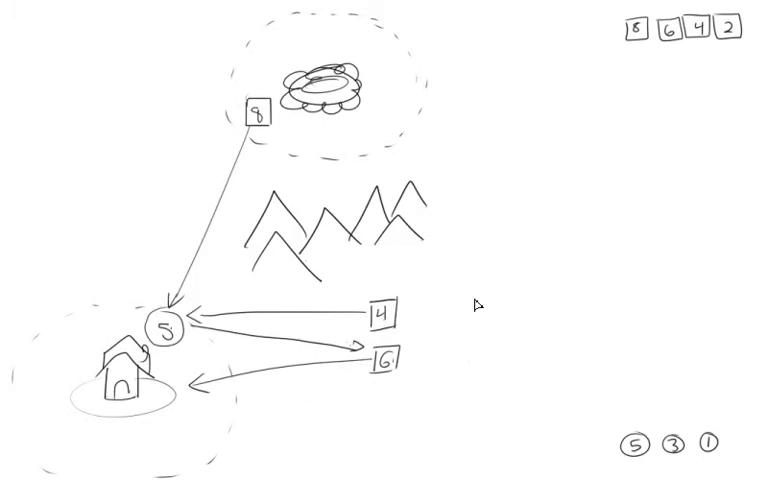
{"action": "mouse_move", "coordinate": [220, 440]}
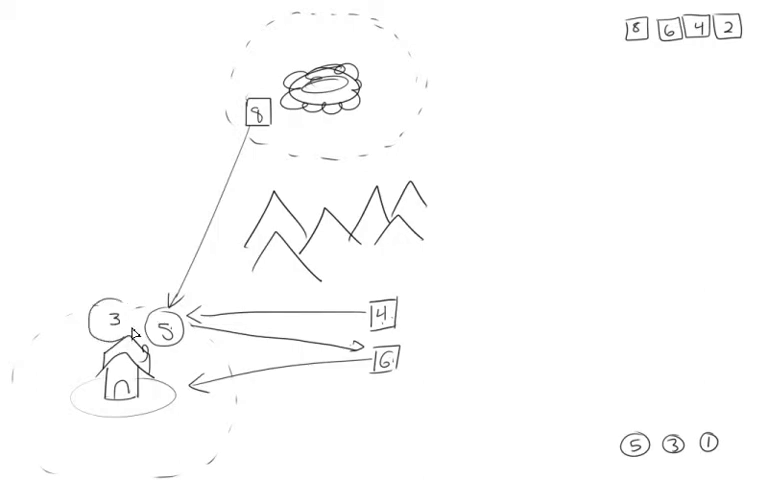
{"action": "mouse_move", "coordinate": [140, 422]}
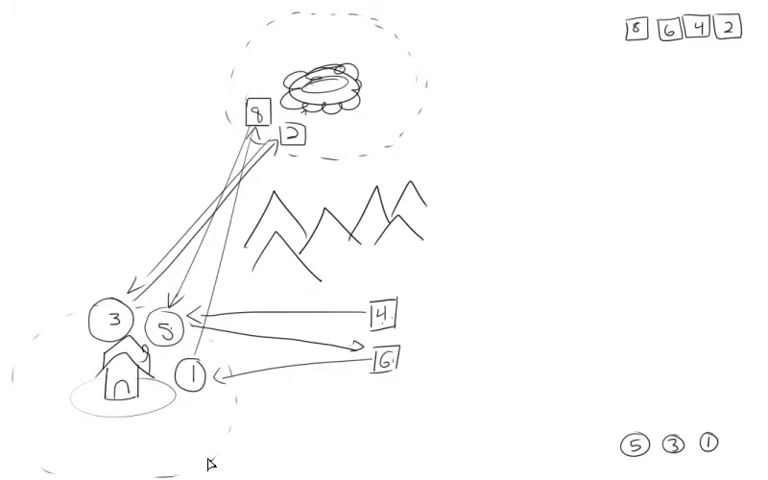
{"action": "mouse_move", "coordinate": [266, 436]}
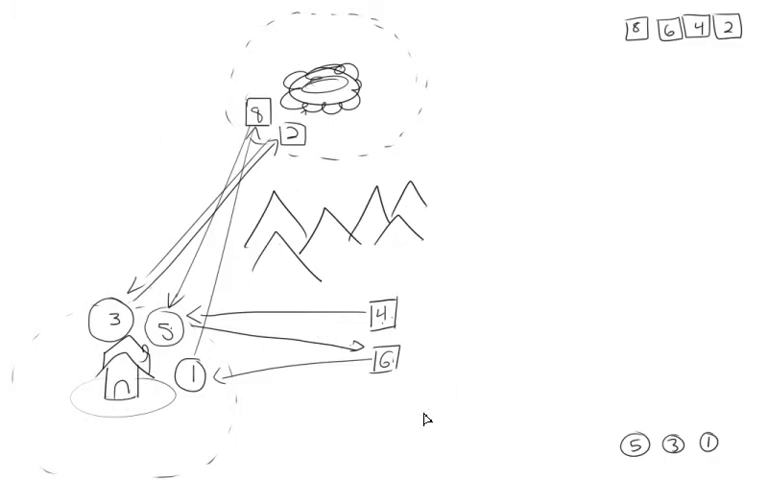
{"action": "mouse_move", "coordinate": [424, 74]}
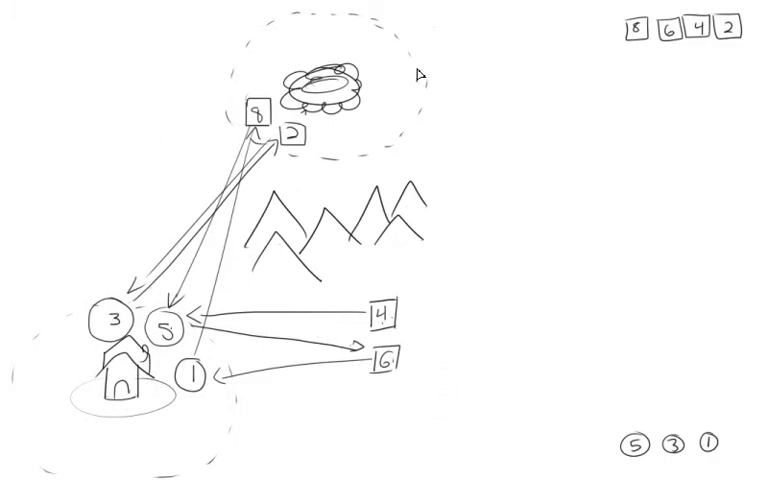
{"action": "type", "text": "Her"}
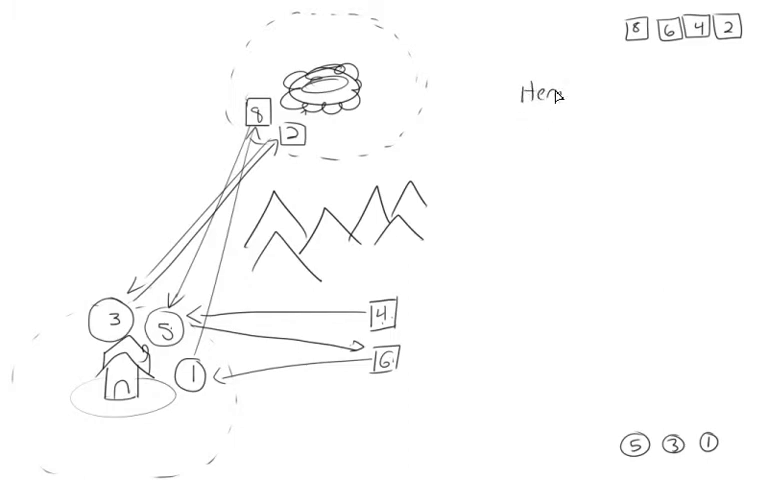
{"action": "type", "text": "VS a"}
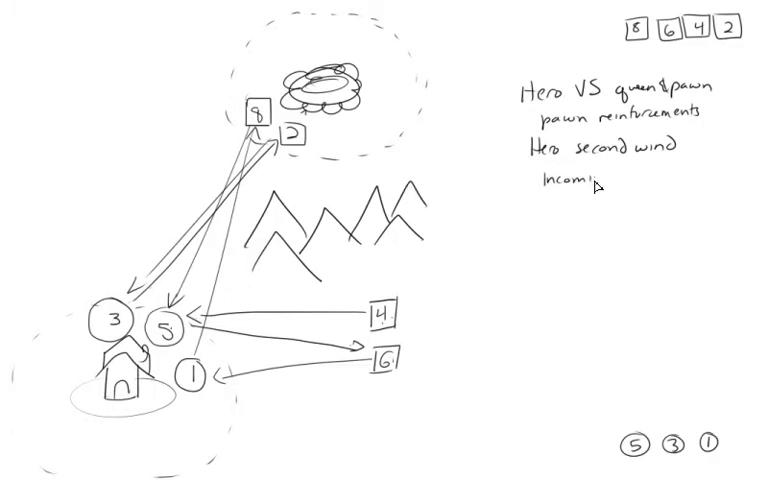
{"action": "type", "text": "g mid-level enemie"}
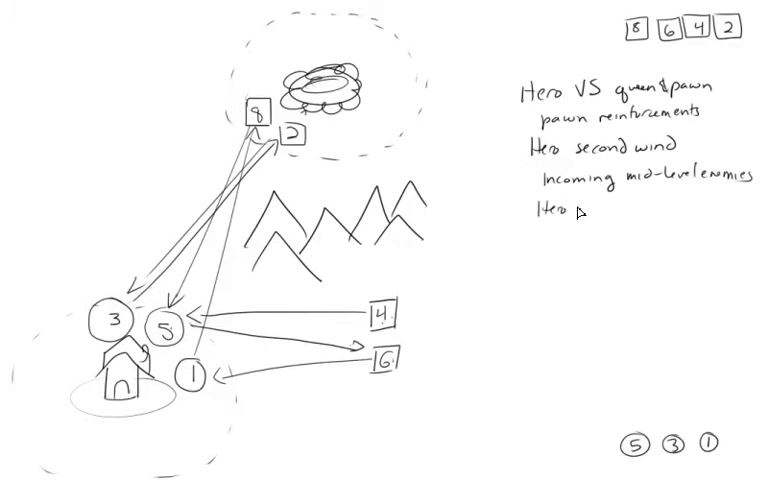
{"action": "type", "text": "second"}
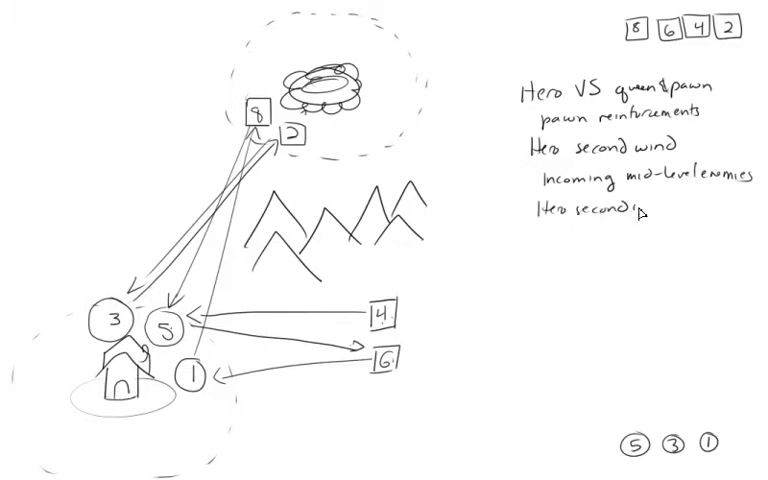
{"action": "type", "text": "wind"}
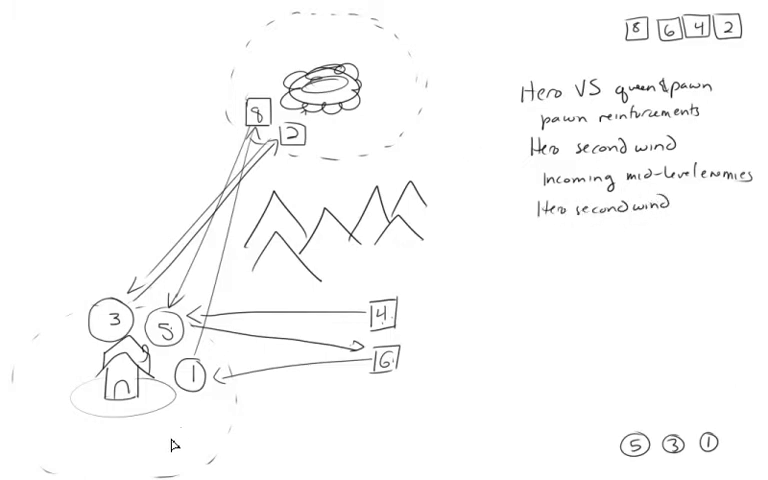
{"action": "type", "text": "Reinforce & reinforce"}
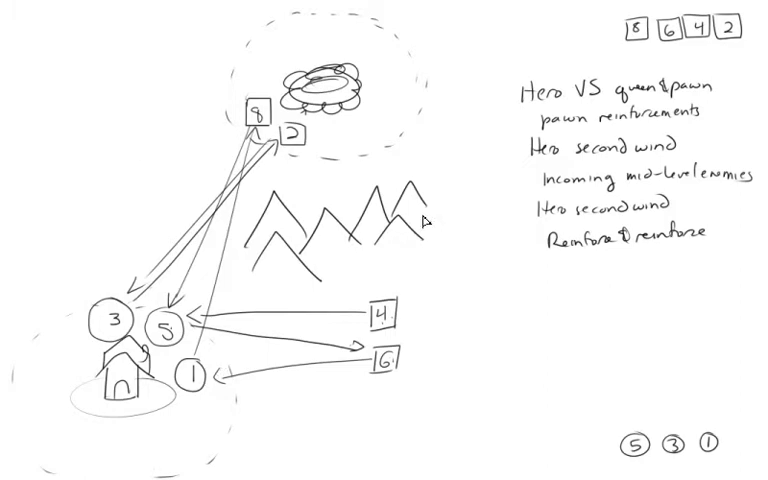
{"action": "mouse_move", "coordinate": [478, 100]}
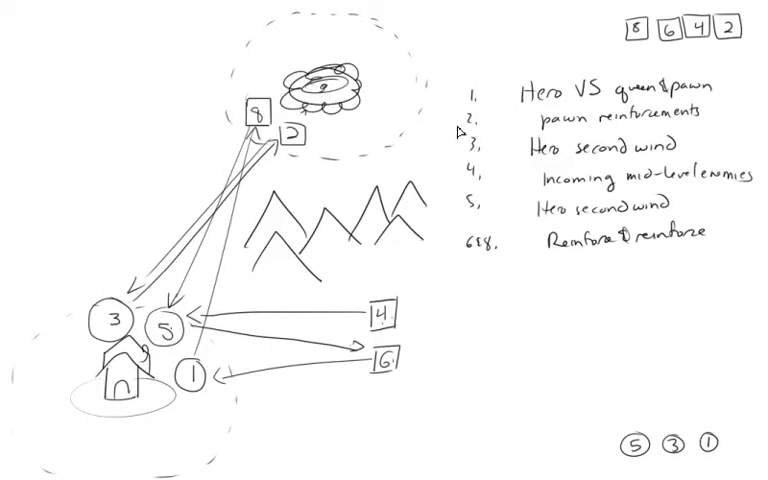
{"action": "mouse_move", "coordinate": [752, 184]}
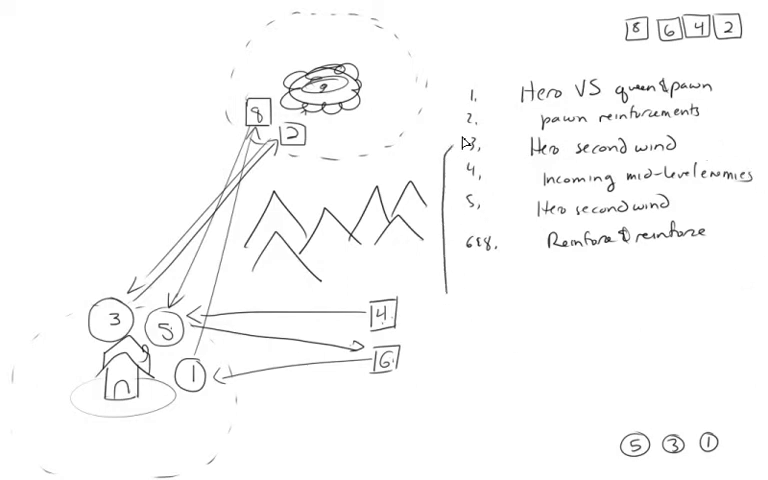
{"action": "type", "text": "Kill of pi"}
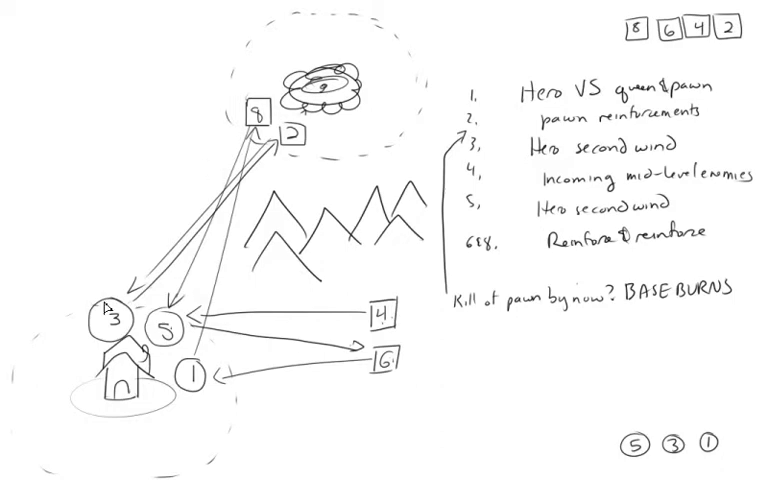
{"action": "type", "text": "If lvl 1 hro down, town gutted"}
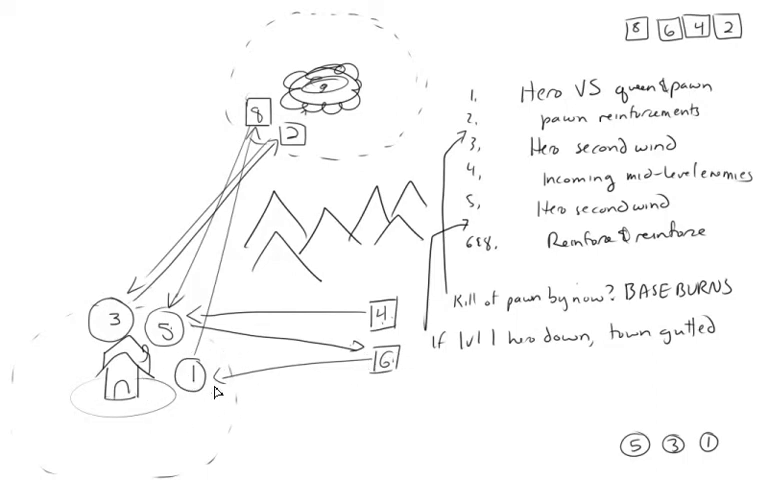
{"action": "type", "text": "If lvl 5 hero down, town gutted."}
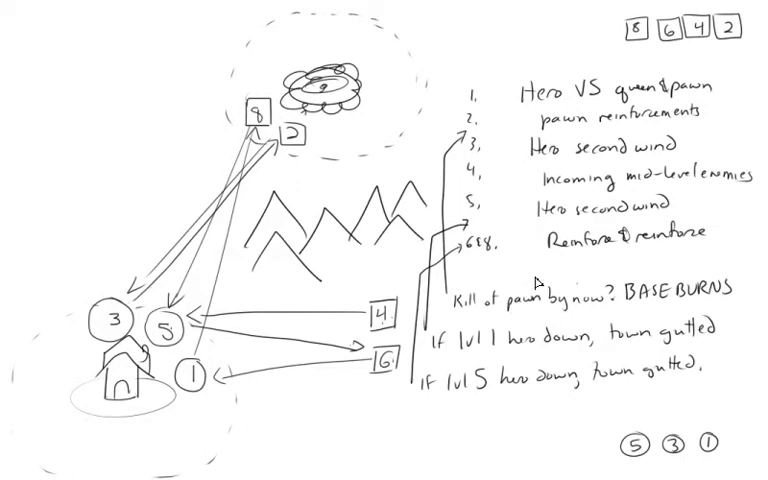